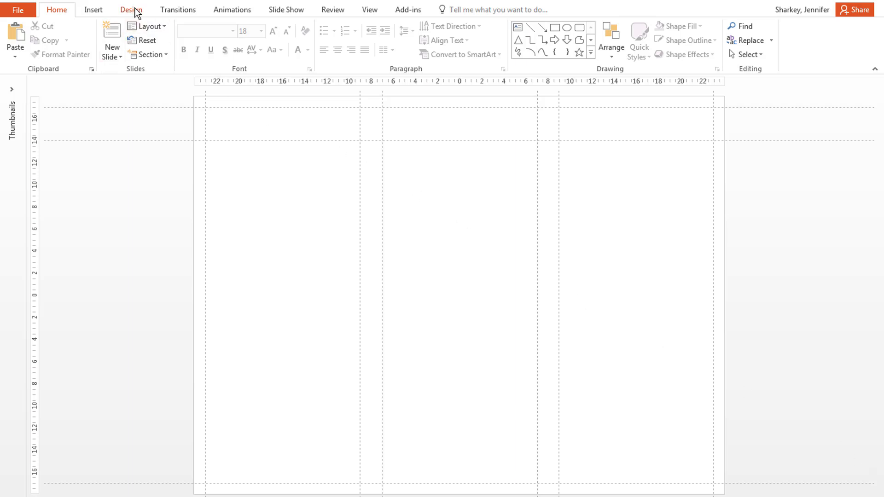
# Step: Set the slide background to a picture or texture fill from the Design ribbon's Format Background pane
pyautogui.click(130, 9)
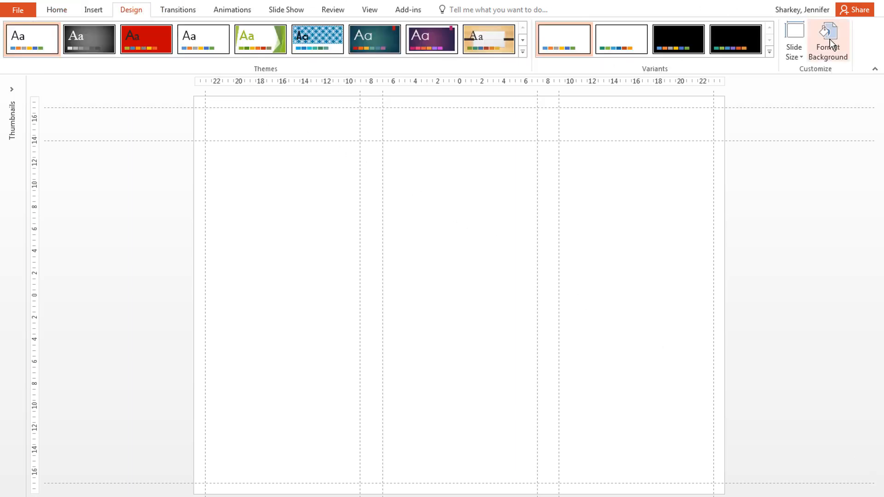
pyautogui.click(827, 42)
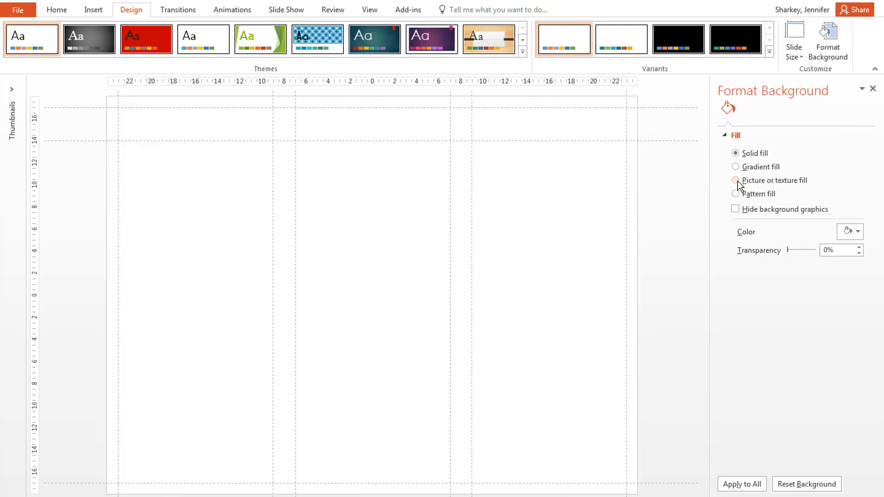
pyautogui.click(735, 180)
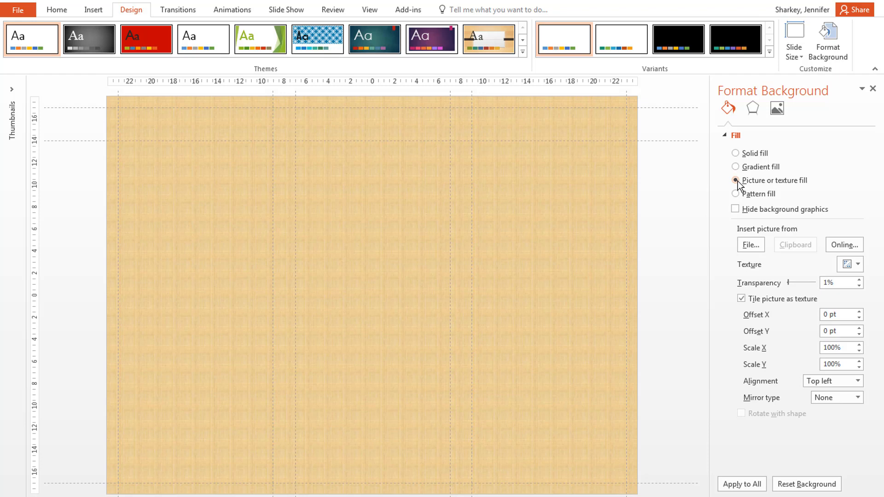
# Step: Browse for a background picture and pick nature-trail2.jpg from the poster folder
pyautogui.click(750, 245)
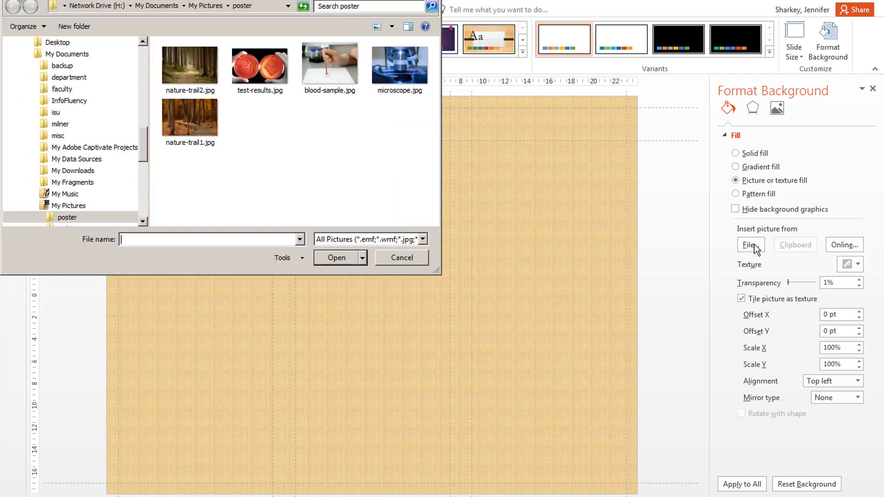
pyautogui.moveTo(364, 163)
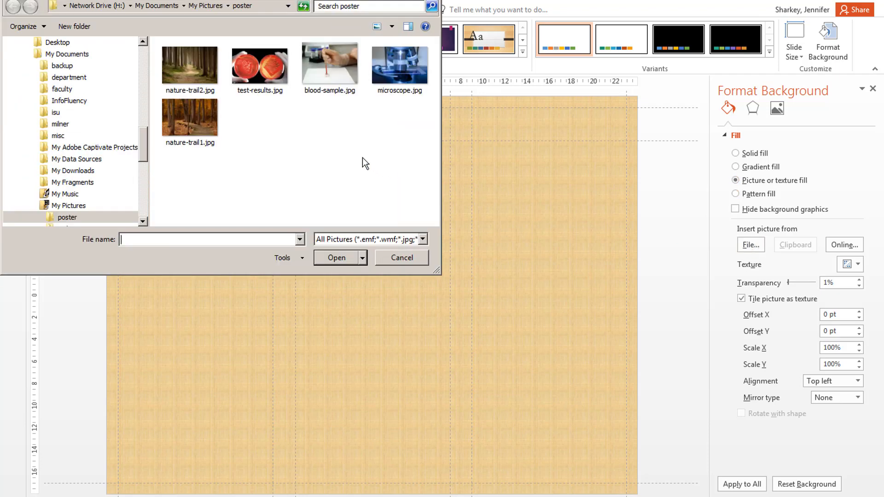
pyautogui.click(190, 64)
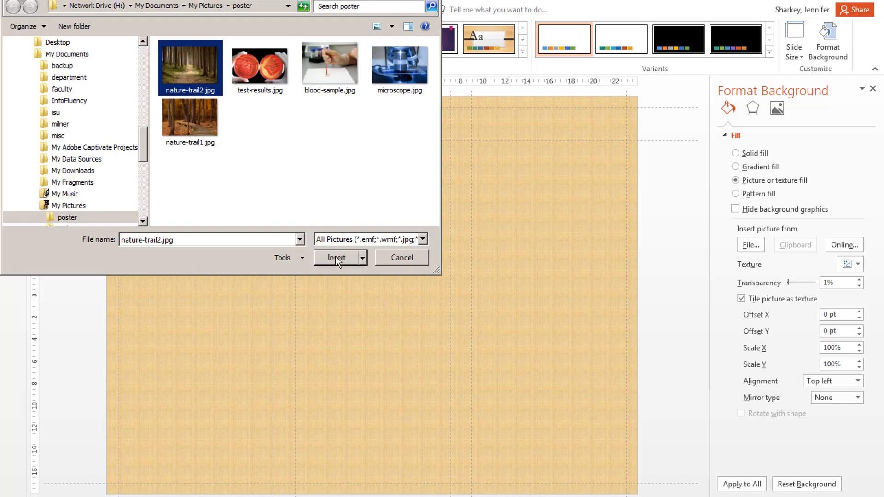
# Step: Insert the forest-trail photo as the background and fade it to 85% transparency
pyautogui.click(336, 258)
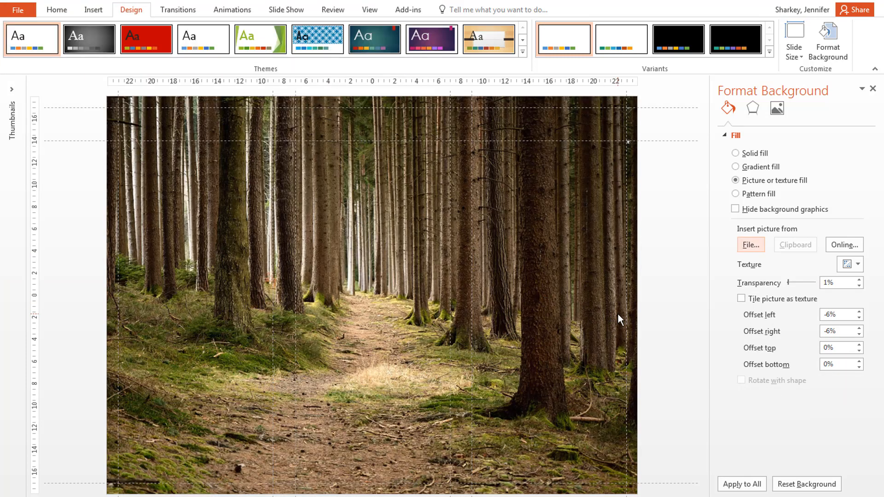
pyautogui.click(839, 282)
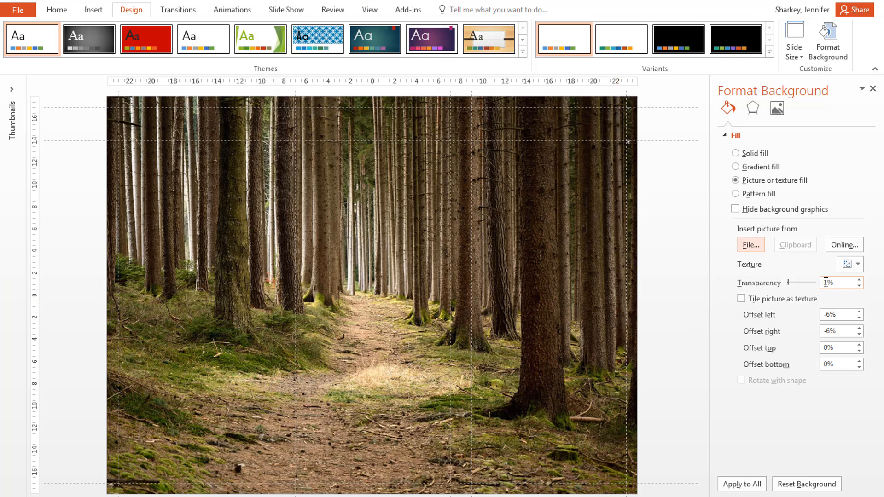
pyautogui.click(837, 282)
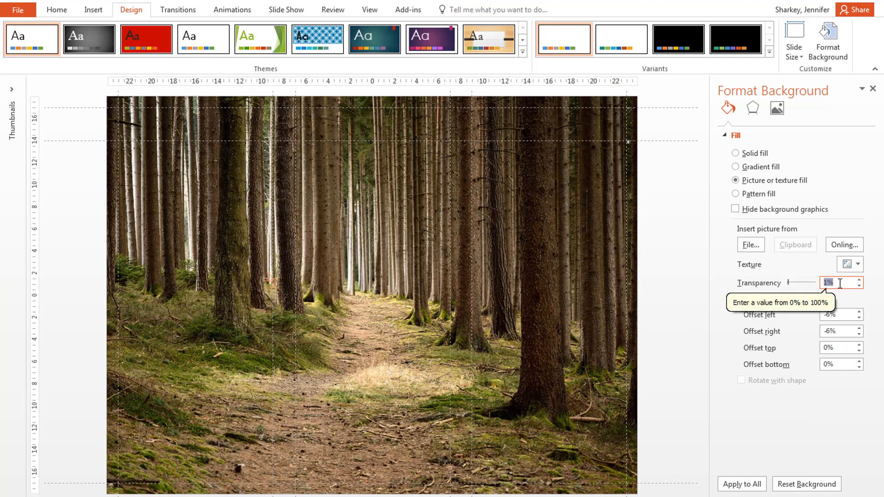
pyautogui.write('85')
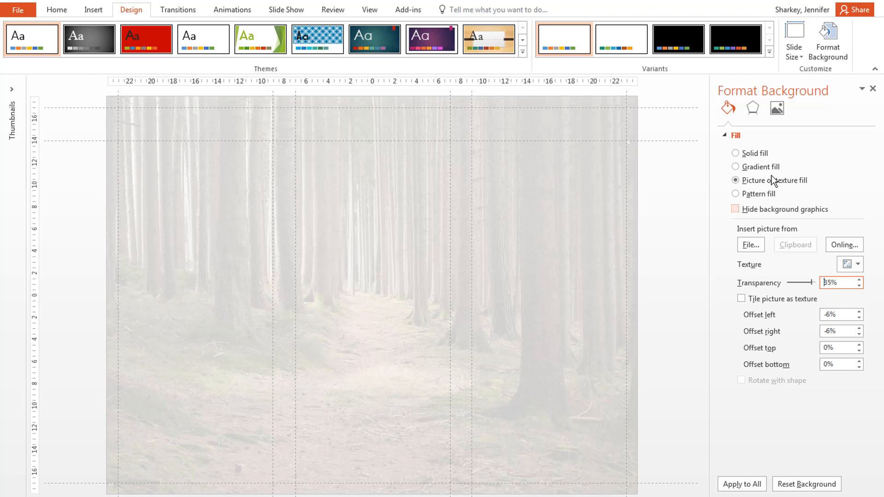
# Step: Change the background to a solid fill with a light gray swatch from the standard More Colors picker
pyautogui.click(736, 153)
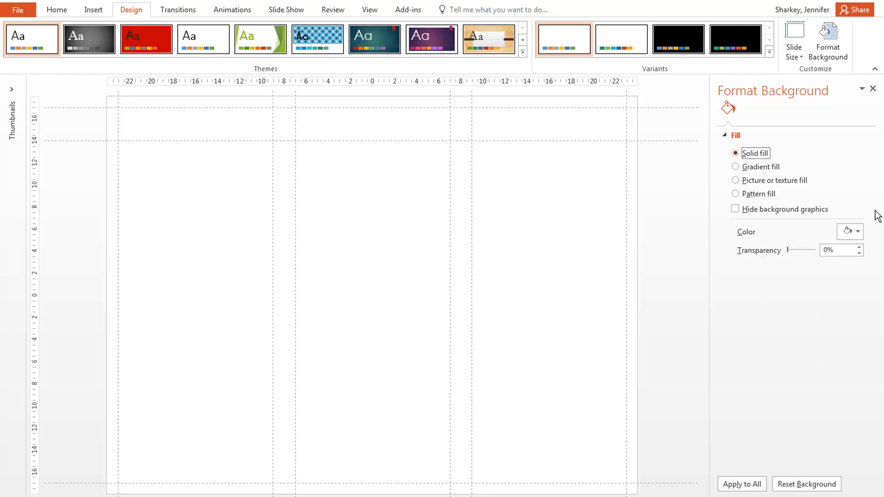
pyautogui.click(856, 231)
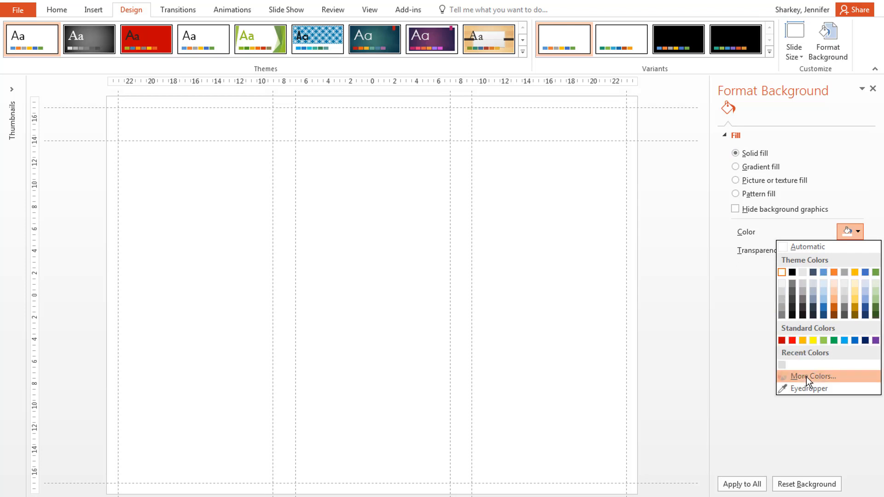
pyautogui.click(812, 377)
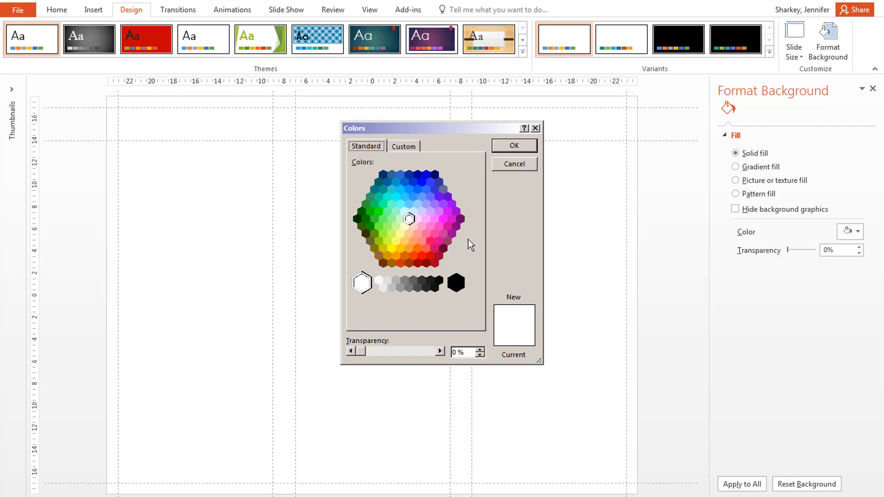
pyautogui.click(403, 145)
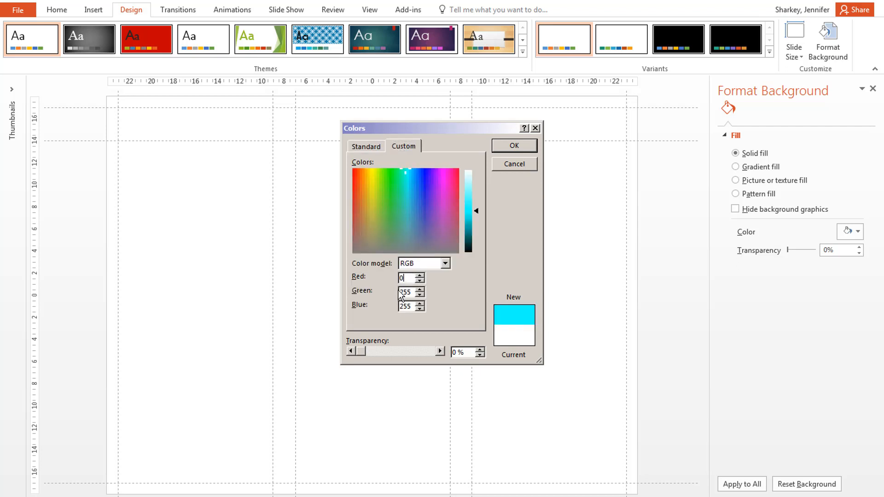
pyautogui.click(365, 146)
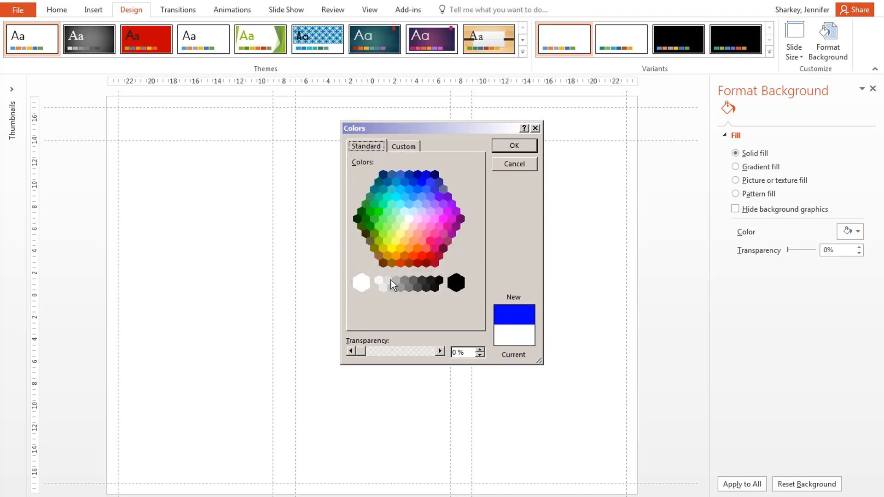
pyautogui.click(512, 146)
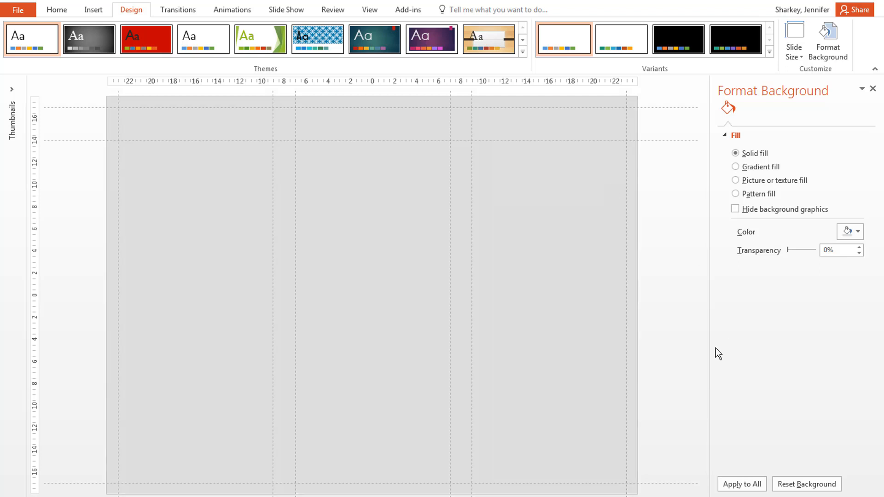
pyautogui.moveTo(877, 105)
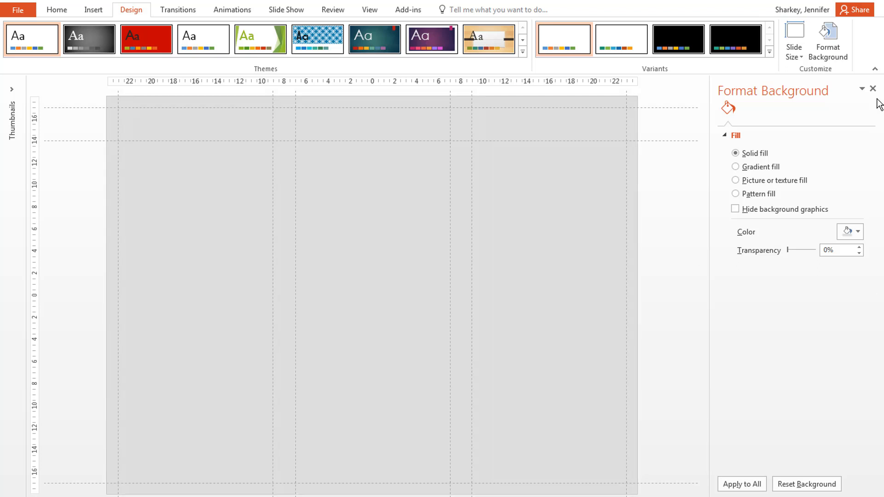
# Step: Close the background pane and draw a full-width rectangle across the top of the slide
pyautogui.click(874, 89)
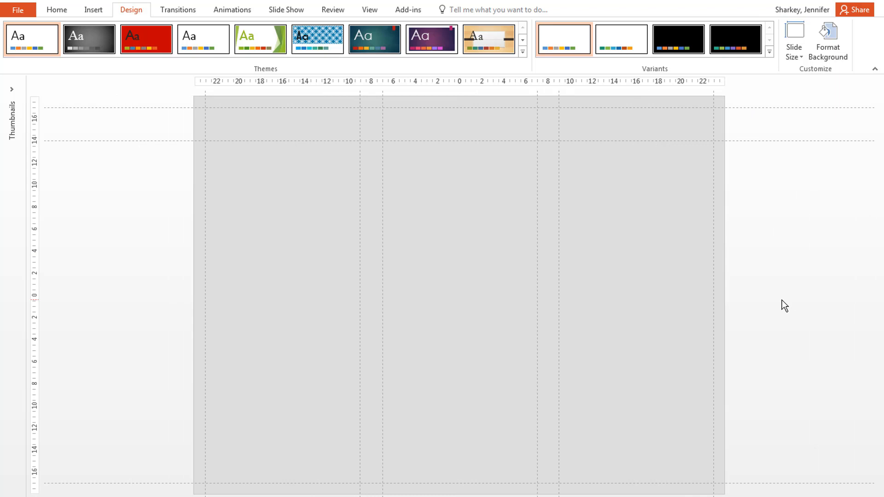
pyautogui.moveTo(683, 243)
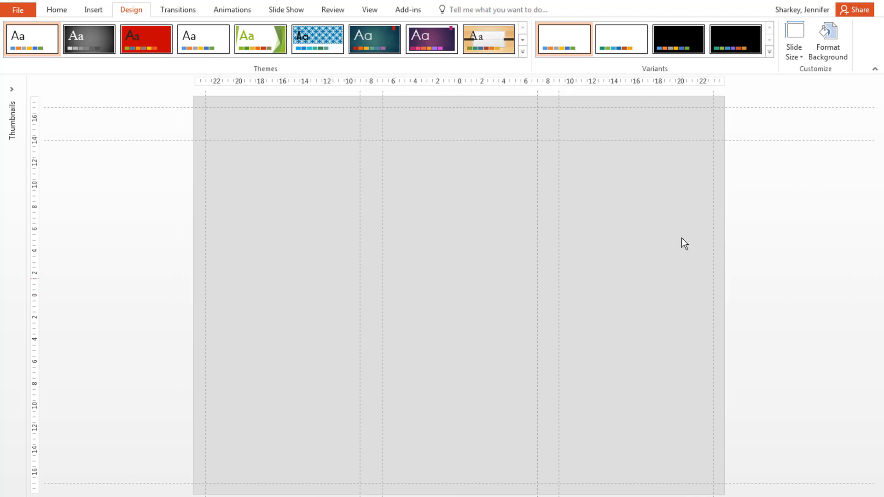
pyautogui.click(56, 9)
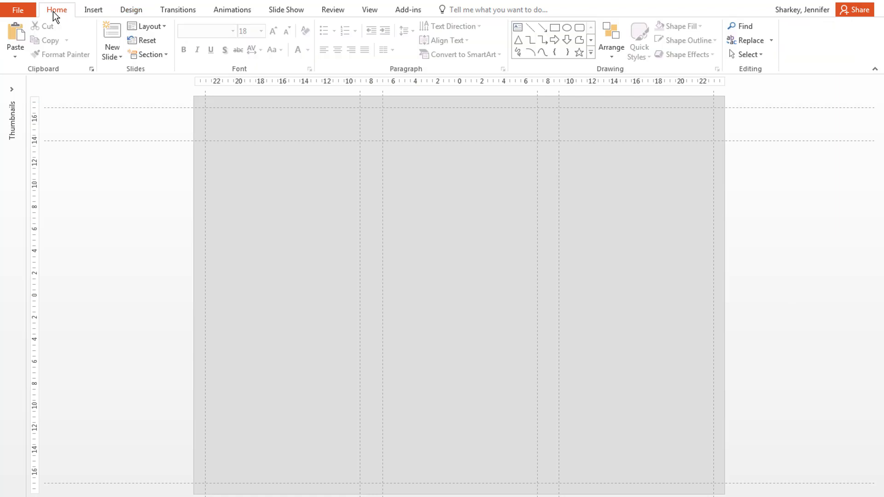
pyautogui.moveTo(555, 28)
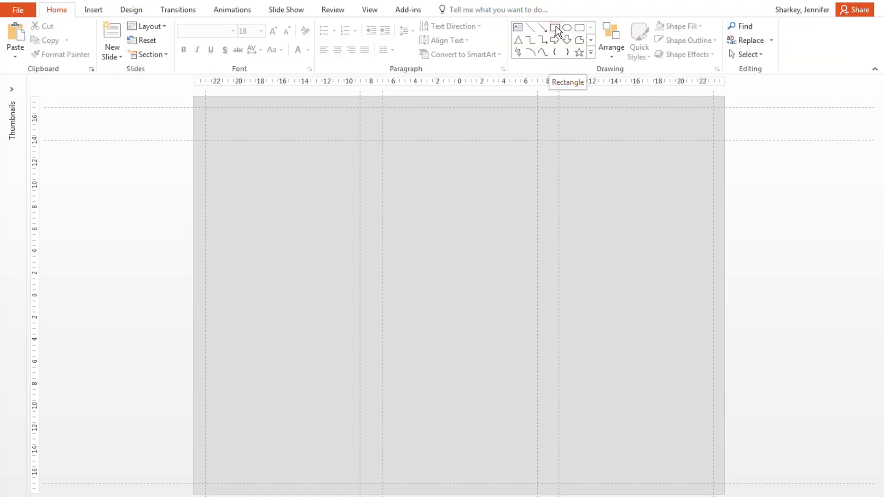
pyautogui.click(553, 27)
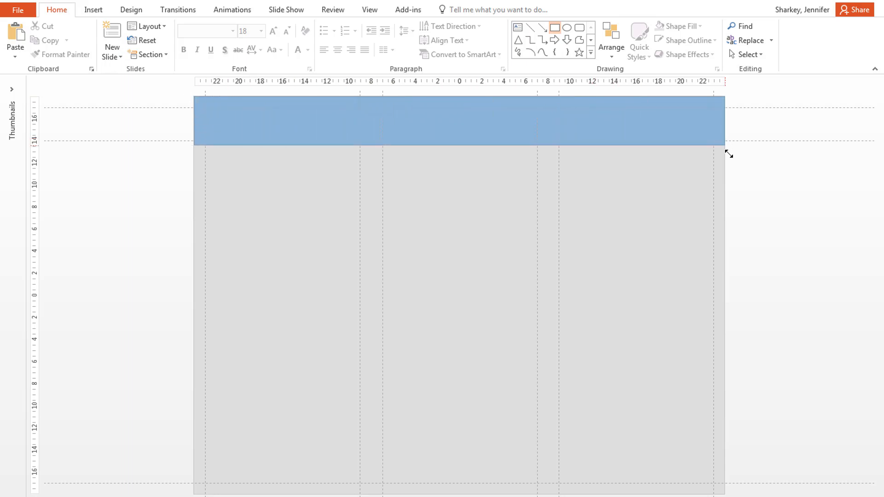
# Step: Fill the full-width title rectangle with Dark Blue (navy) from the standard colours
pyautogui.click(458, 121)
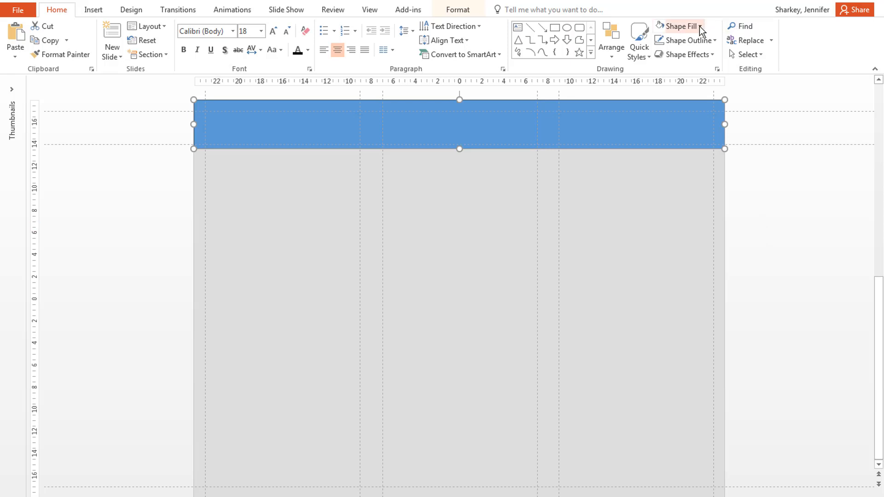
pyautogui.click(679, 25)
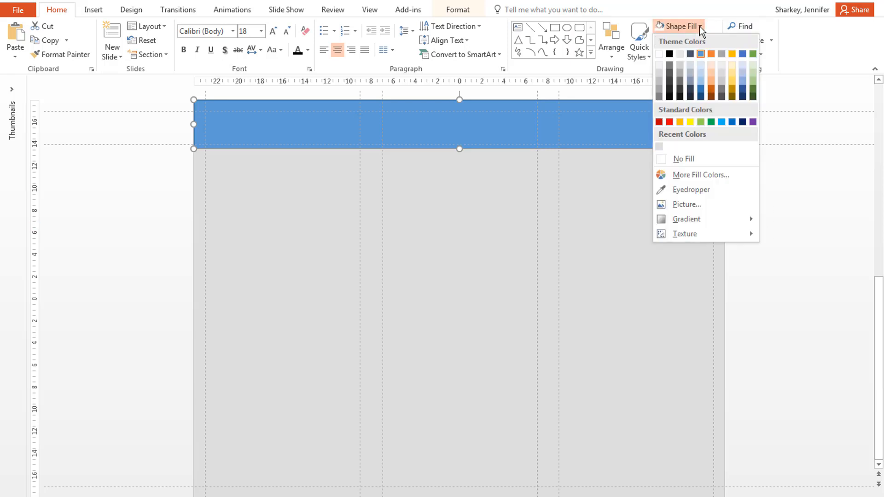
pyautogui.click(668, 121)
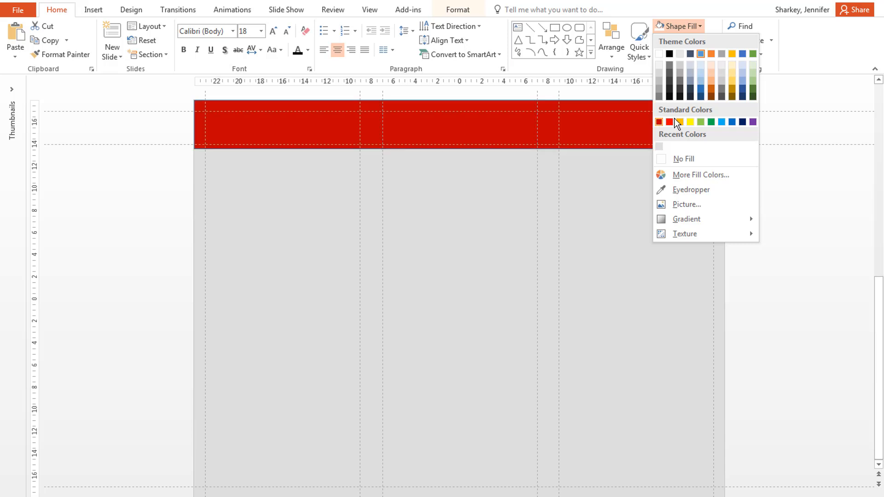
pyautogui.click(741, 121)
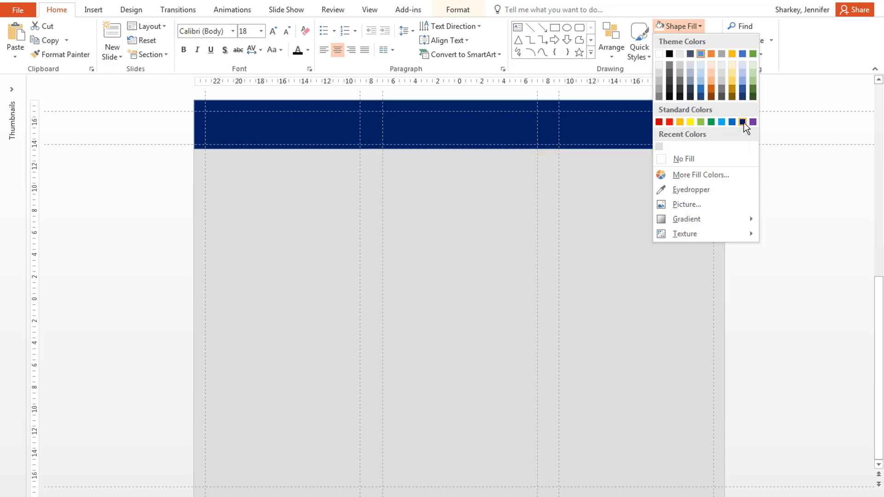
pyautogui.click(741, 122)
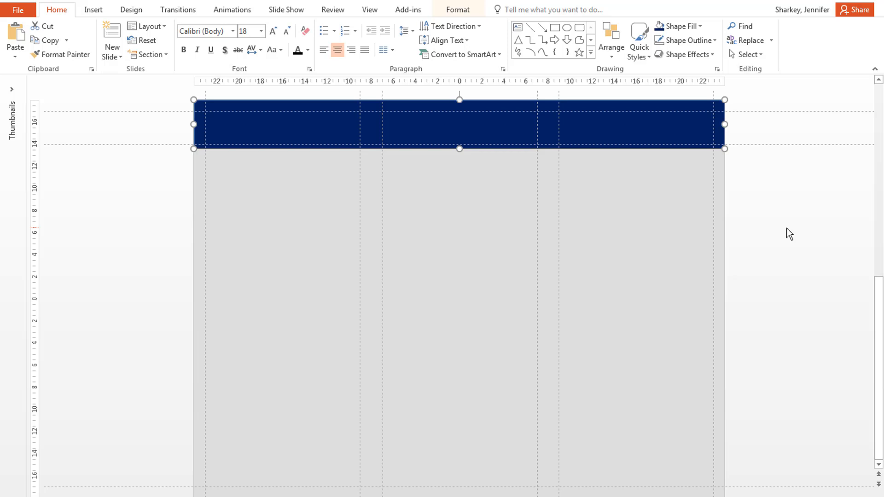
# Step: Give the title rectangle a chosen font colour and bold Arial text formatting
pyautogui.click(298, 50)
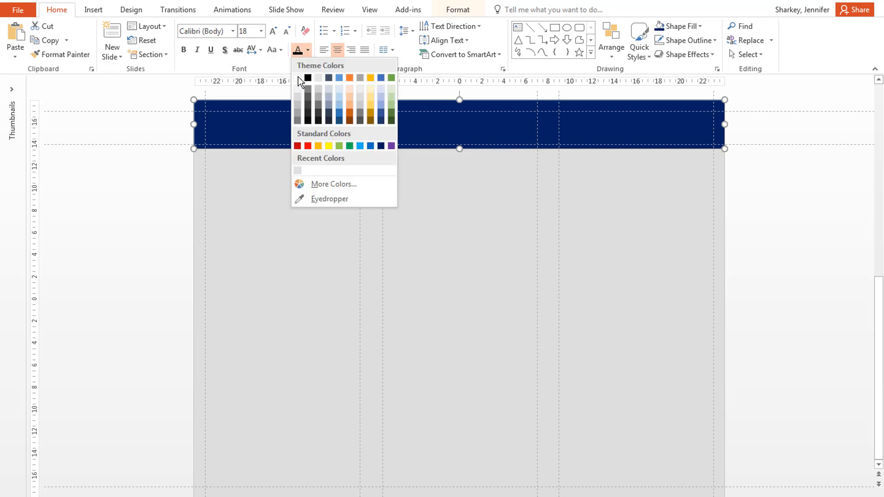
pyautogui.click(298, 78)
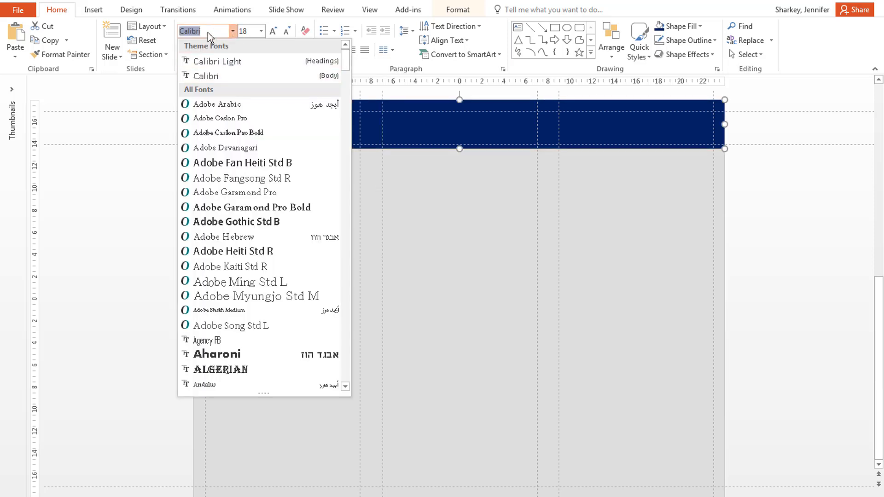
pyautogui.write('Arial')
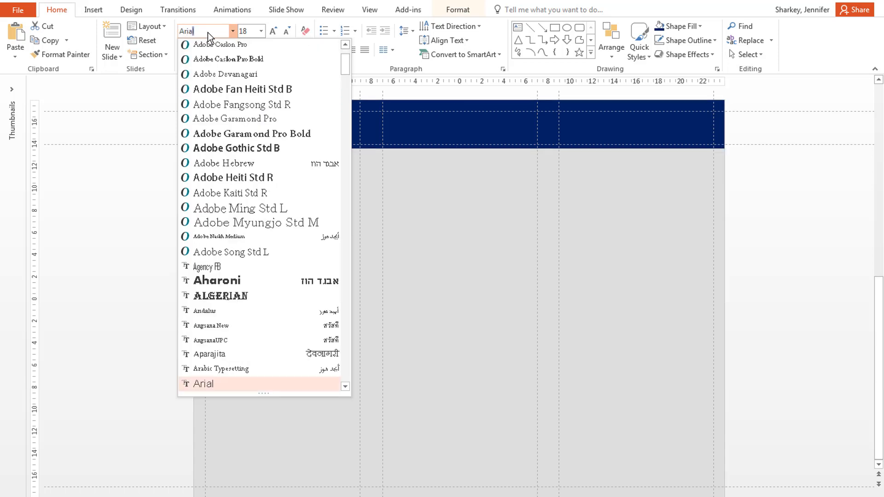
pyautogui.click(203, 383)
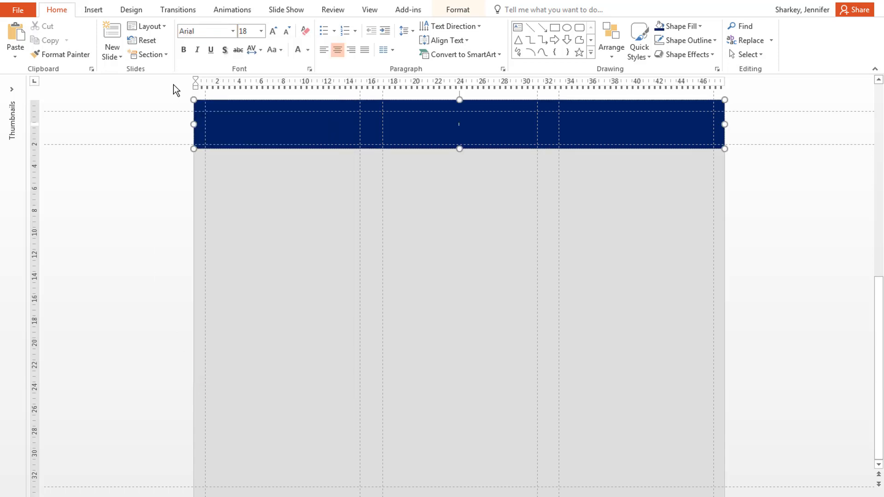
pyautogui.click(184, 49)
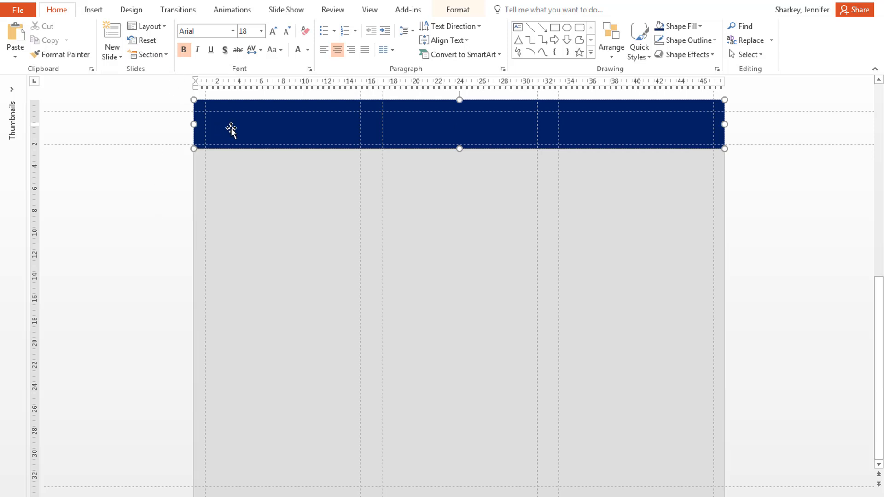
# Step: Set the navy rectangle's style as the default shape via its context menu
pyautogui.rightClick(231, 128)
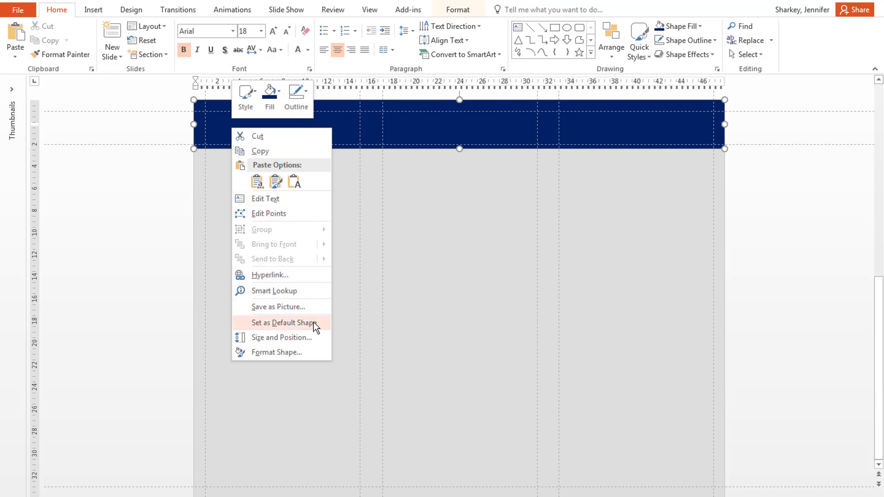
pyautogui.click(283, 322)
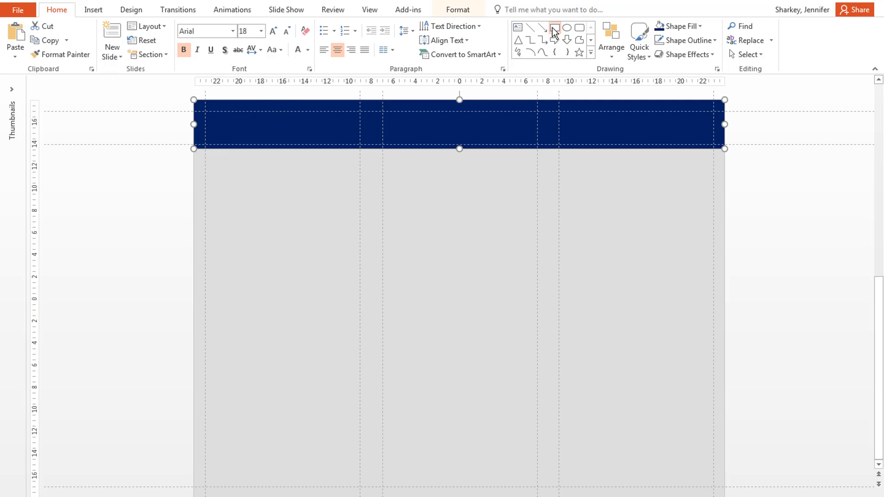
# Step: Activate the Rectangle tool again to draw another shape with the new default style
pyautogui.click(554, 27)
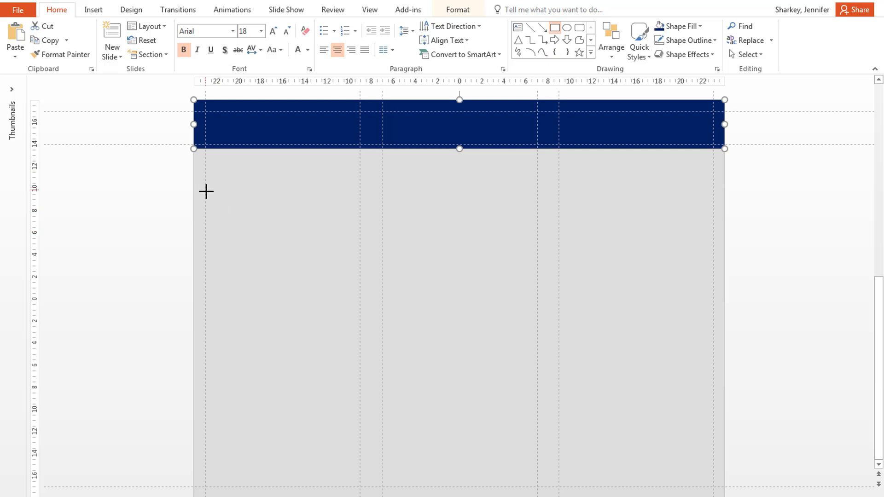